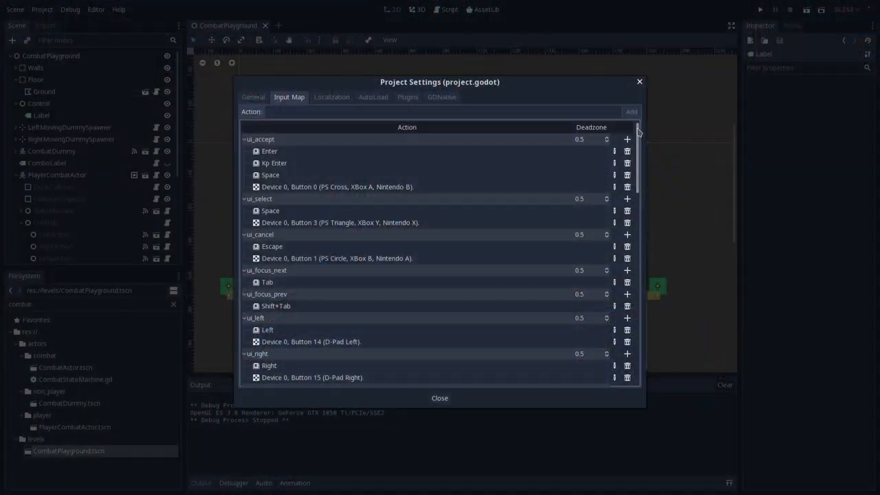
Start adding a keyboard event to the jump action in the Input Map, then back out without binding
{"action": "scroll", "scroll_direction": "down", "scroll_amount": 3}
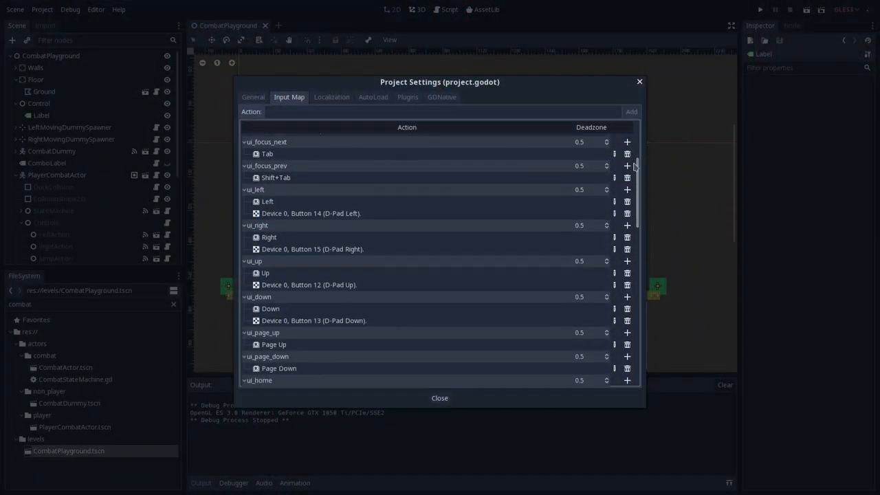
{"action": "scroll", "scroll_direction": "down", "scroll_amount": 3}
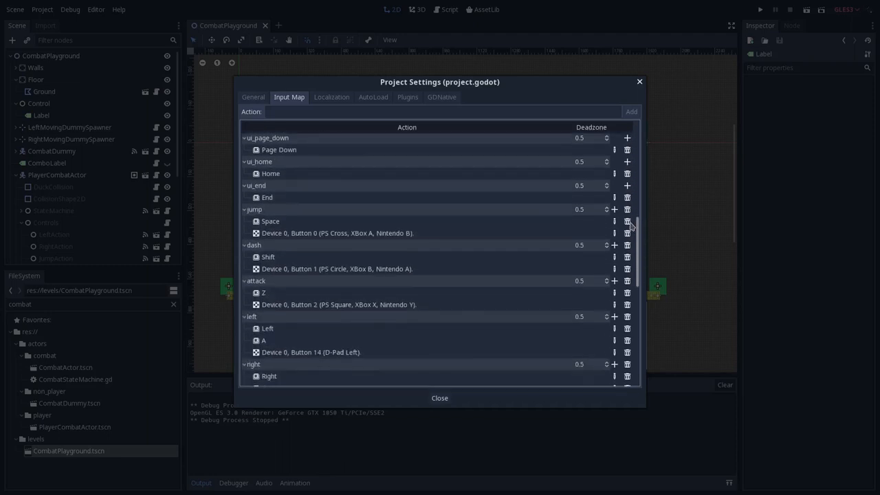
{"action": "left_click", "coordinate": [614, 196]}
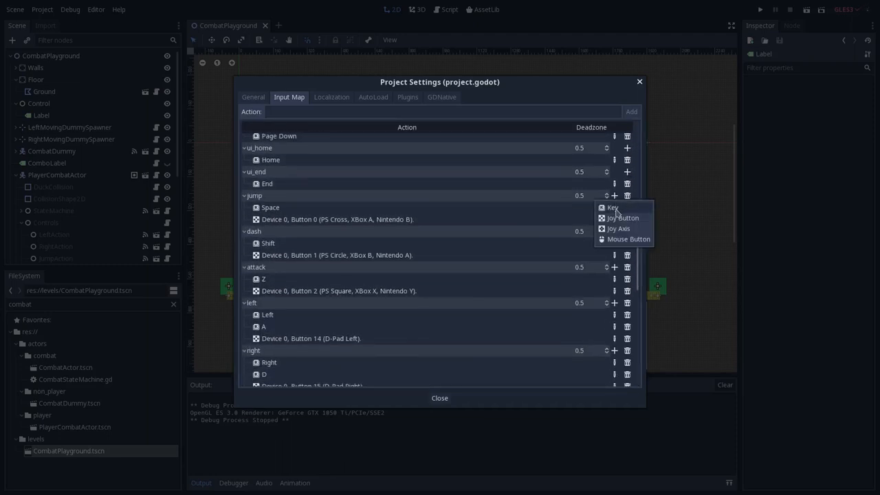
{"action": "left_click", "coordinate": [612, 208]}
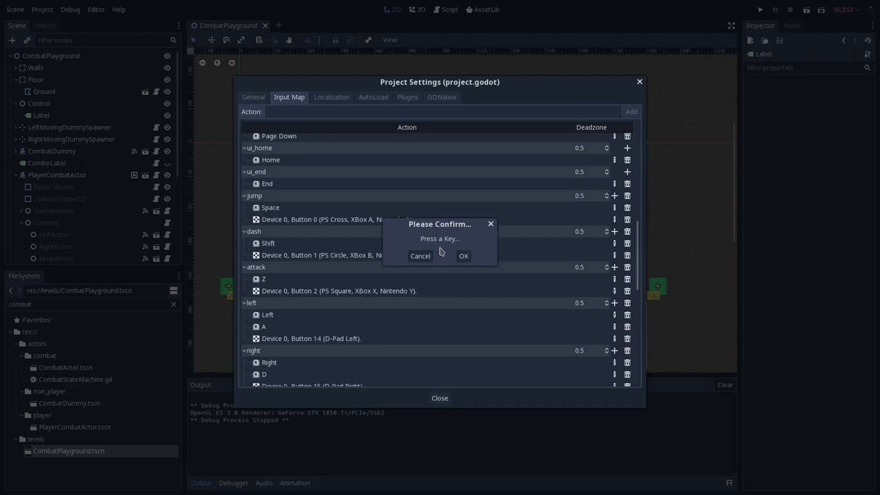
{"action": "key", "text": "up"}
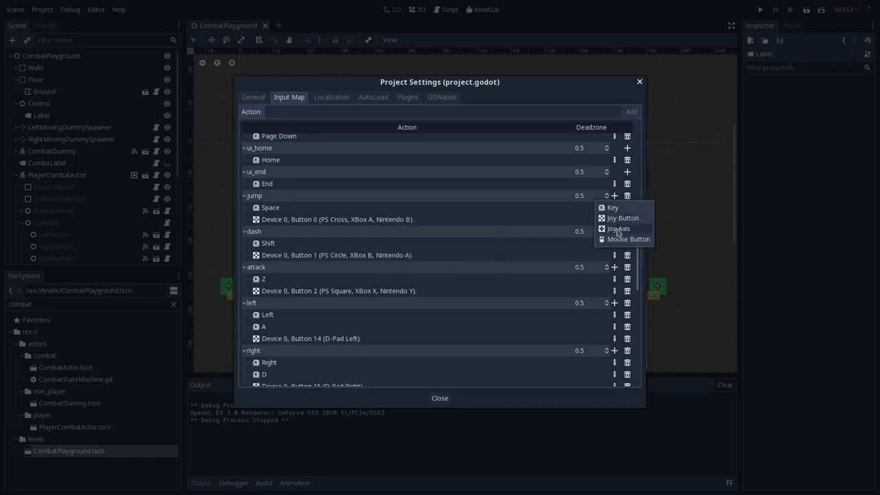
{"action": "left_click", "coordinate": [429, 270]}
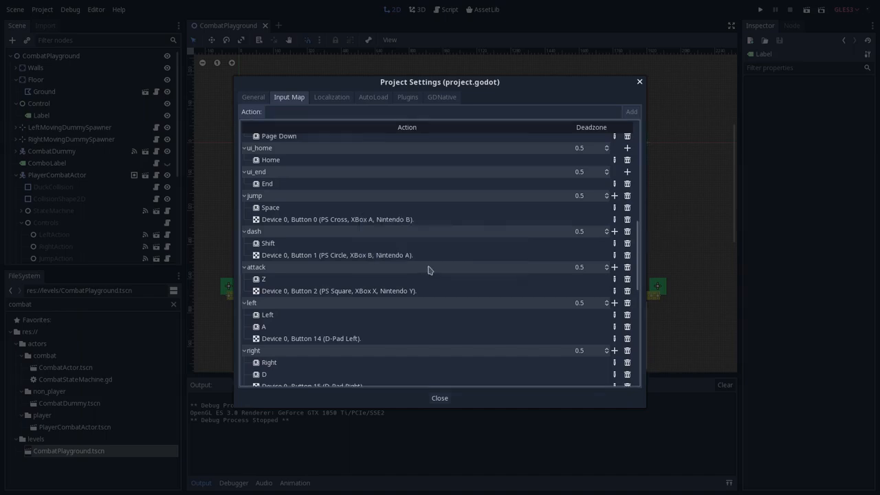
Begin an 'if event.is_action_pressed(' condition inside _unhandled_input in new_script.gd
{"action": "left_click", "coordinate": [440, 399]}
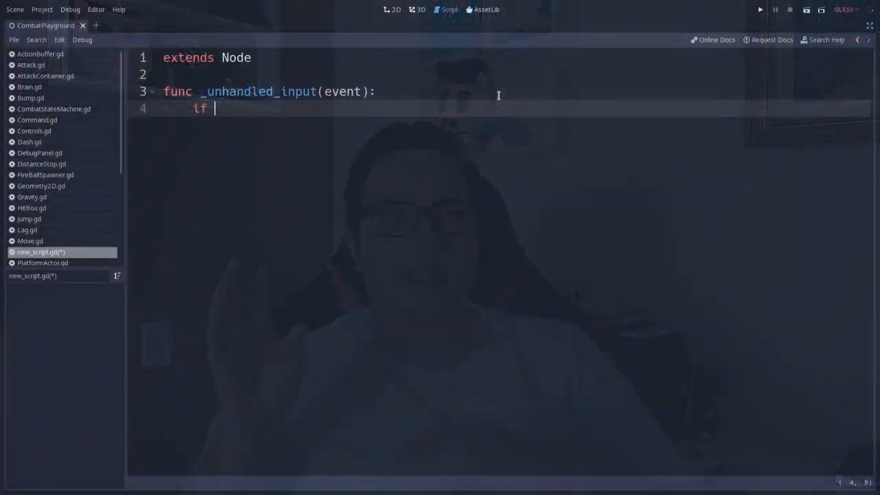
{"action": "type", "text": "event.is_action_pressed("}
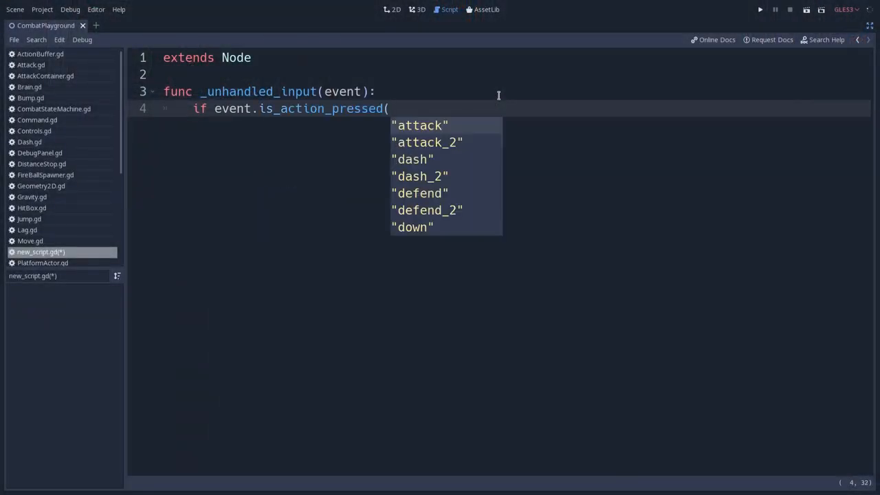
{"action": "type", "text": "\"jump\"):"}
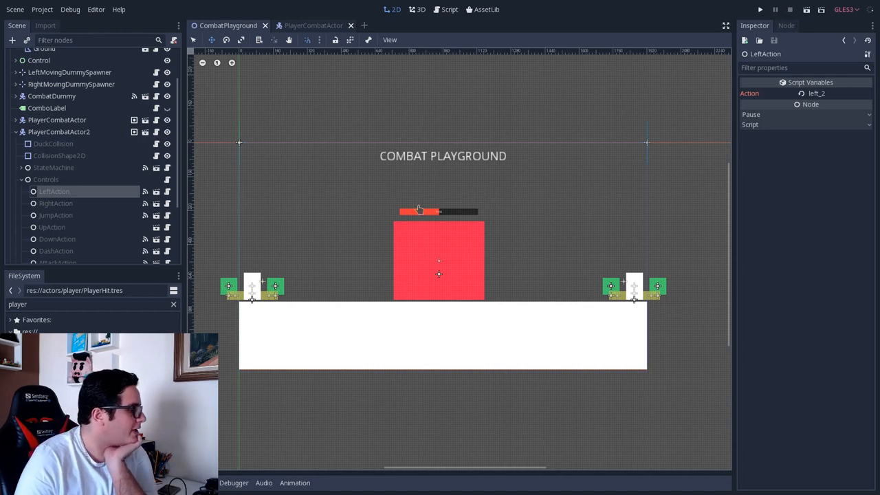
{"action": "mouse_move", "coordinate": [337, 182]}
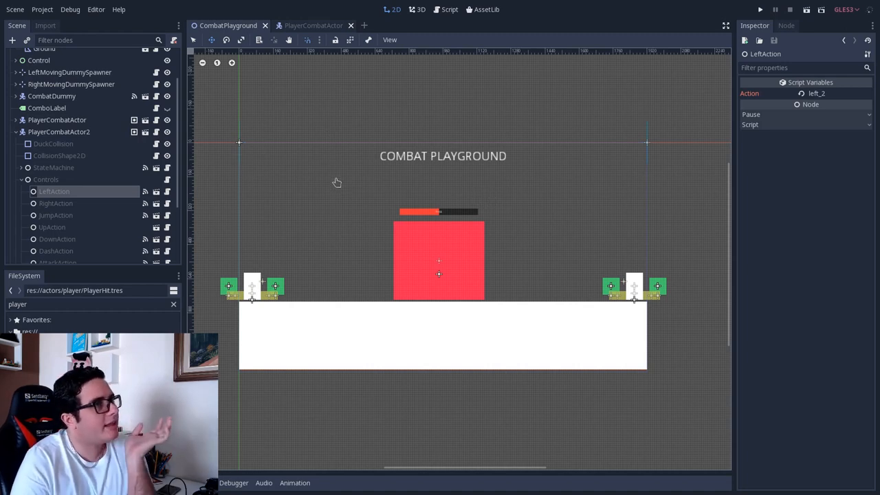
{"action": "mouse_move", "coordinate": [135, 103]}
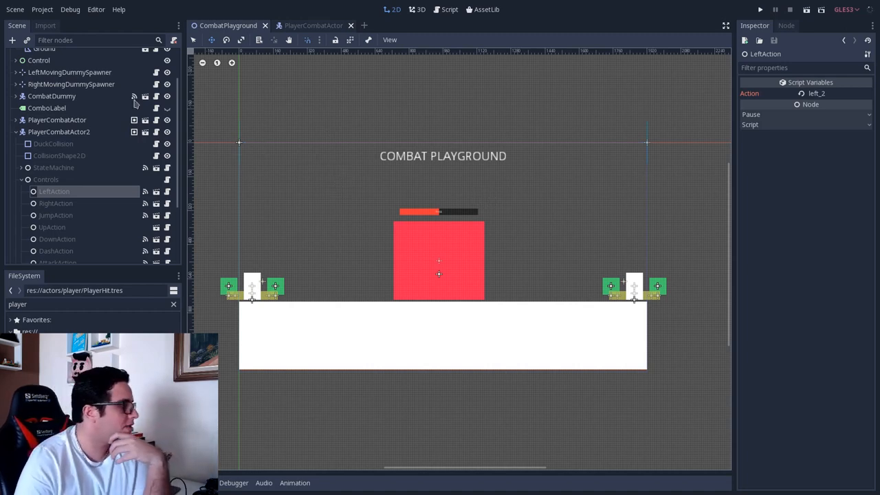
{"action": "left_click", "coordinate": [41, 8]}
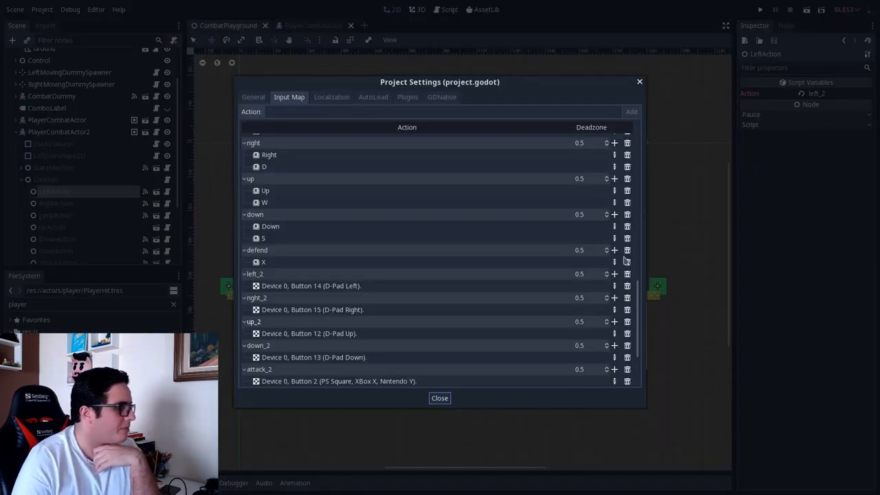
{"action": "scroll", "scroll_direction": "up", "scroll_amount": 3}
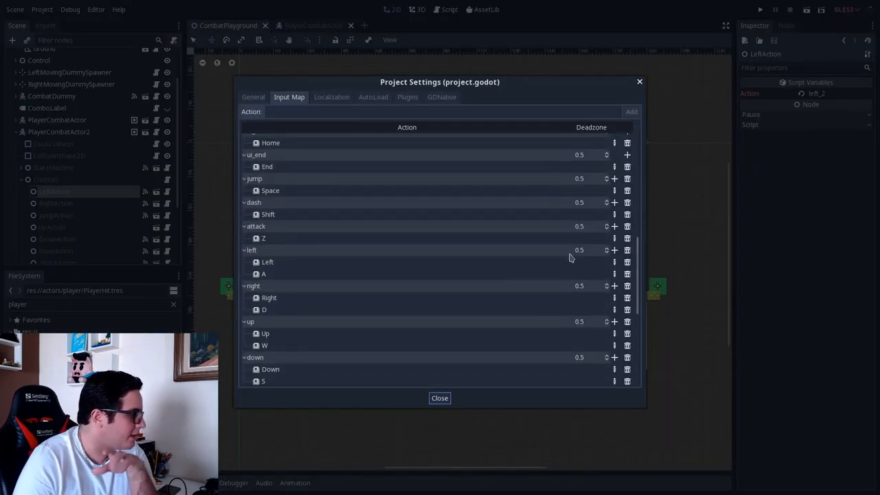
{"action": "mouse_move", "coordinate": [319, 255]}
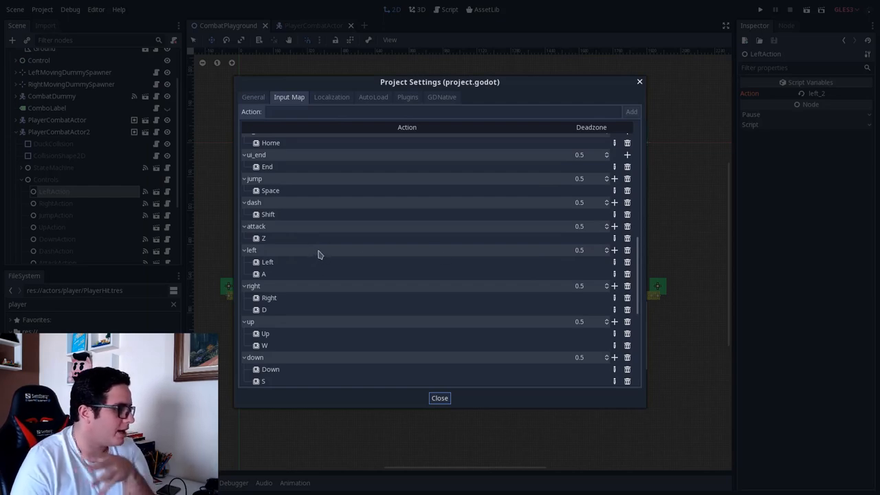
{"action": "mouse_move", "coordinate": [275, 323]}
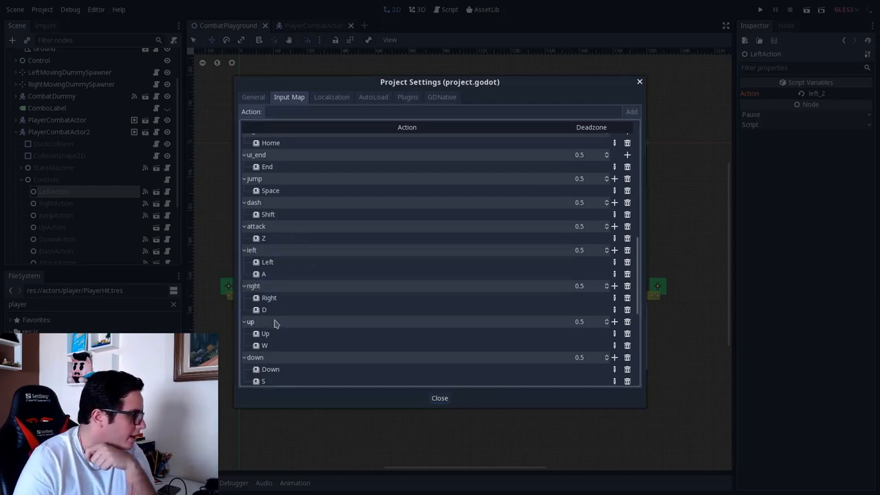
{"action": "scroll", "scroll_direction": "down", "scroll_amount": 3}
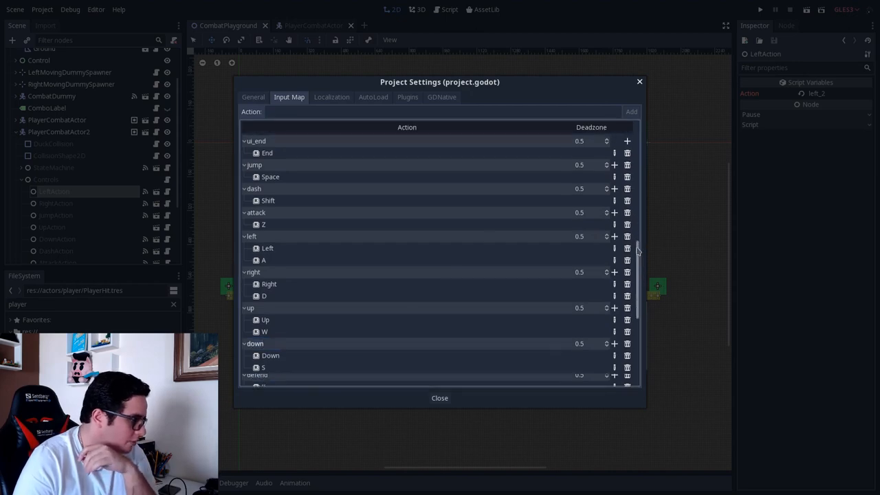
{"action": "scroll", "scroll_direction": "down", "scroll_amount": 3}
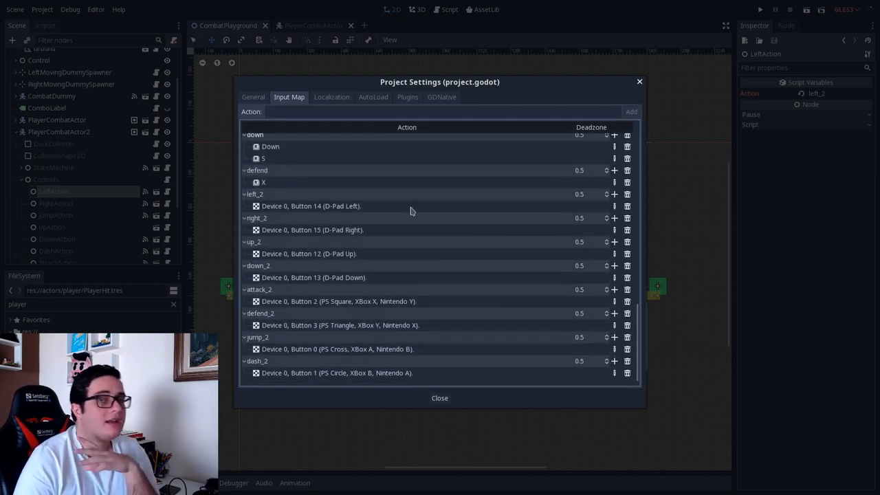
{"action": "mouse_move", "coordinate": [366, 210]}
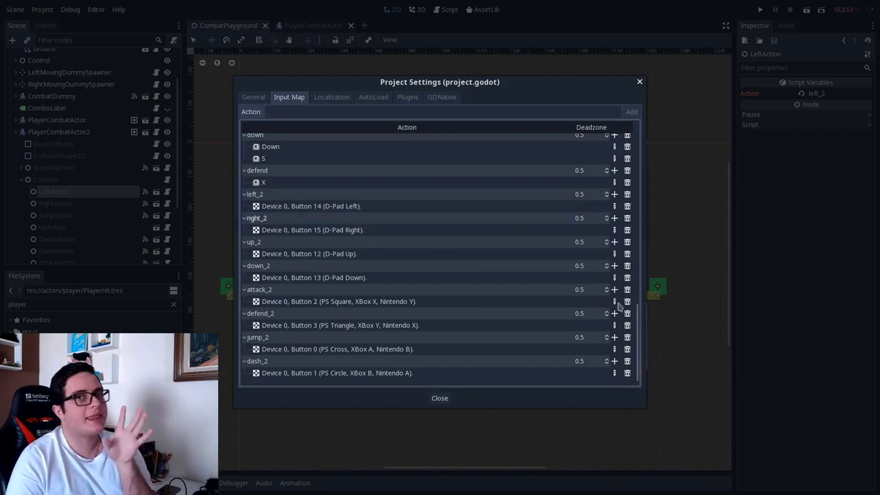
{"action": "left_click", "coordinate": [440, 397]}
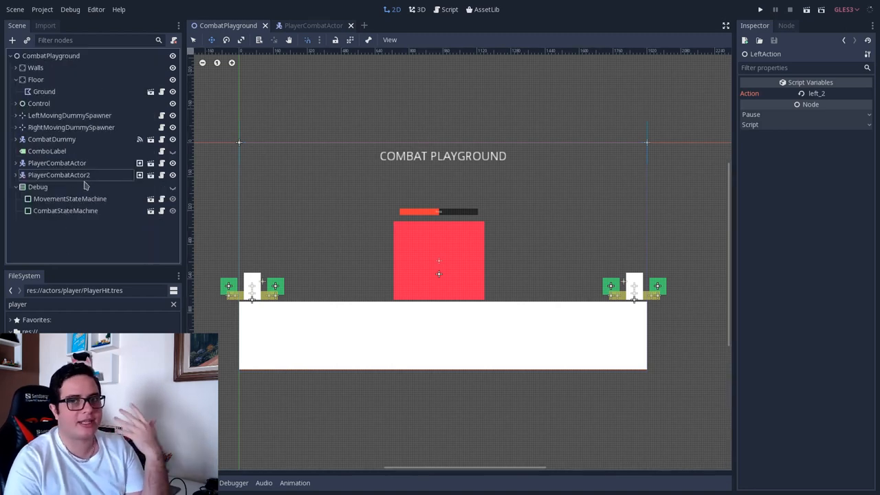
{"action": "mouse_move", "coordinate": [122, 171]}
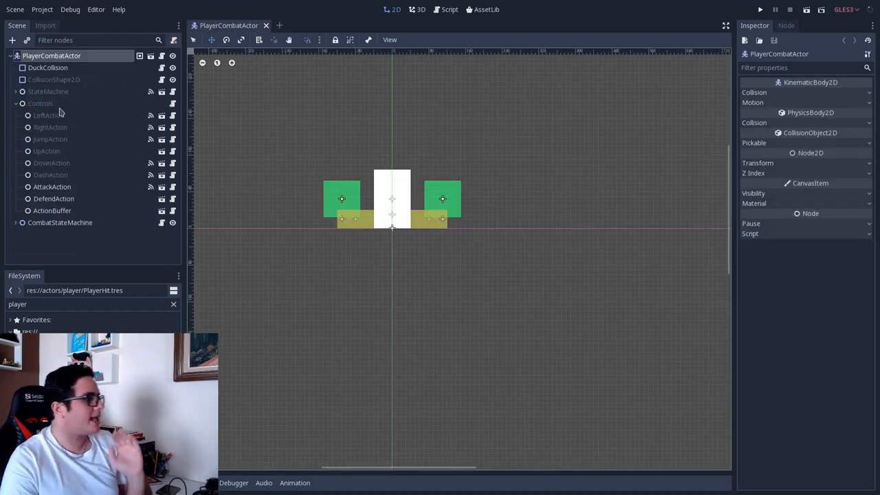
Check the Action values of JumpAction, UpAction and LeftAction under Controls, ending on JumpAction (jump)
{"action": "left_click", "coordinate": [40, 104]}
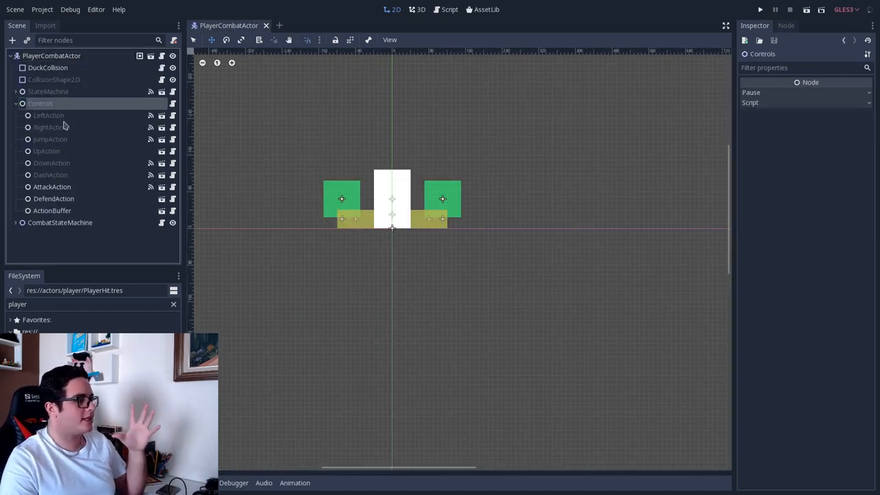
{"action": "mouse_move", "coordinate": [113, 99]}
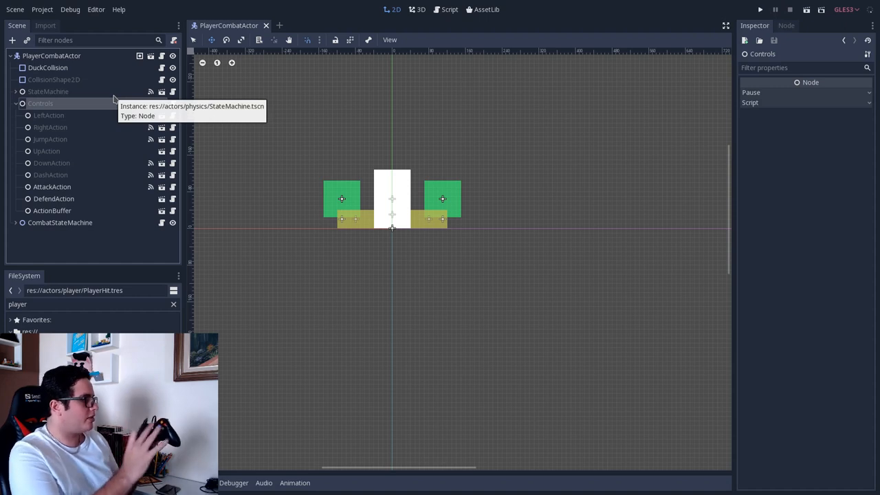
{"action": "mouse_move", "coordinate": [74, 117]}
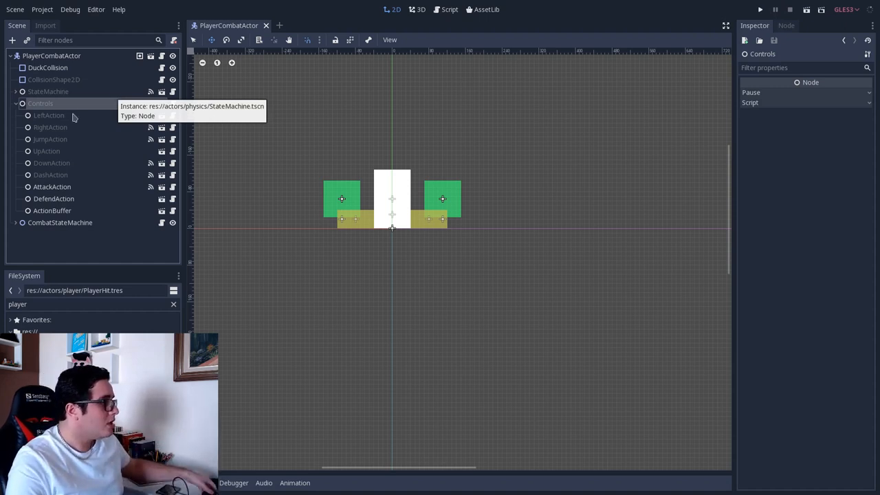
{"action": "left_click", "coordinate": [49, 139]}
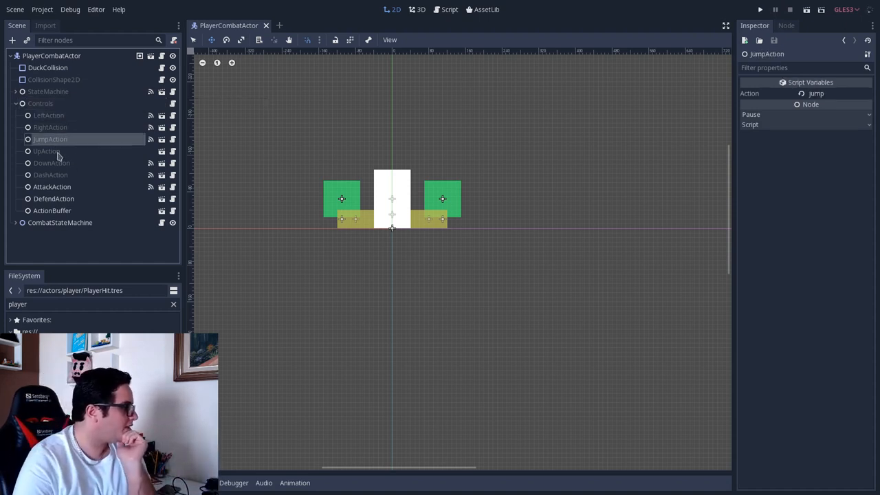
{"action": "left_click", "coordinate": [47, 149]}
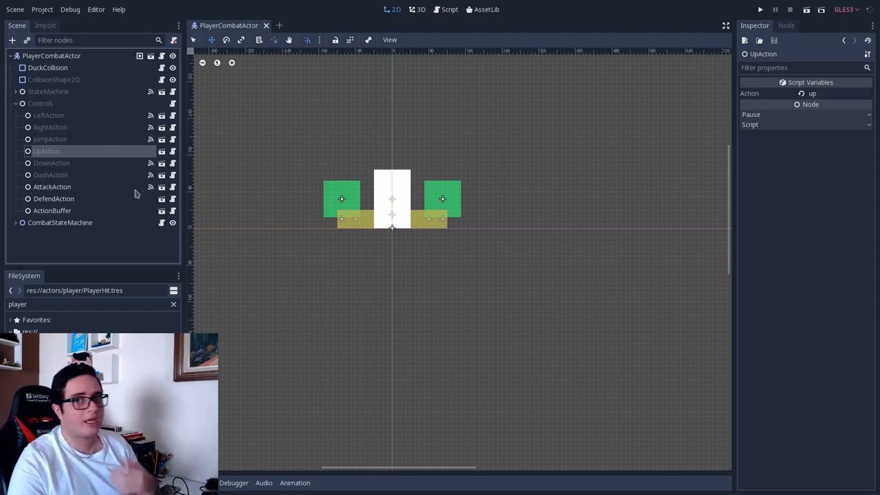
{"action": "mouse_move", "coordinate": [148, 170]}
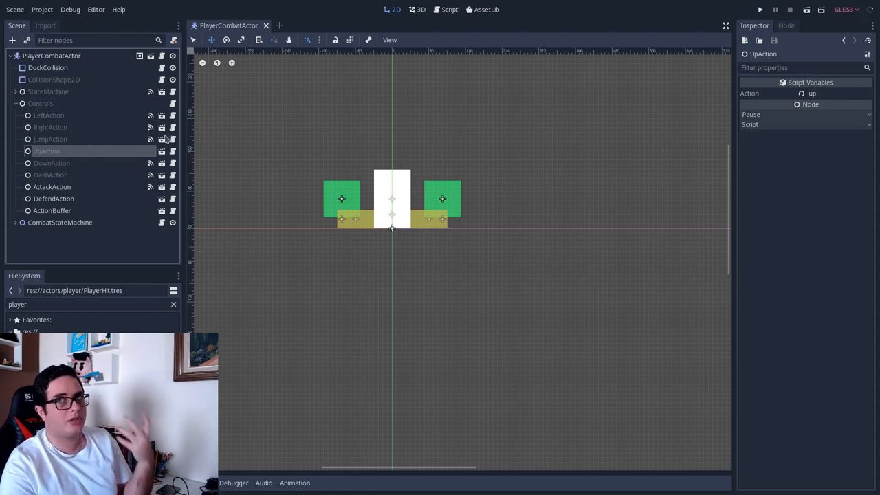
{"action": "mouse_move", "coordinate": [178, 122]}
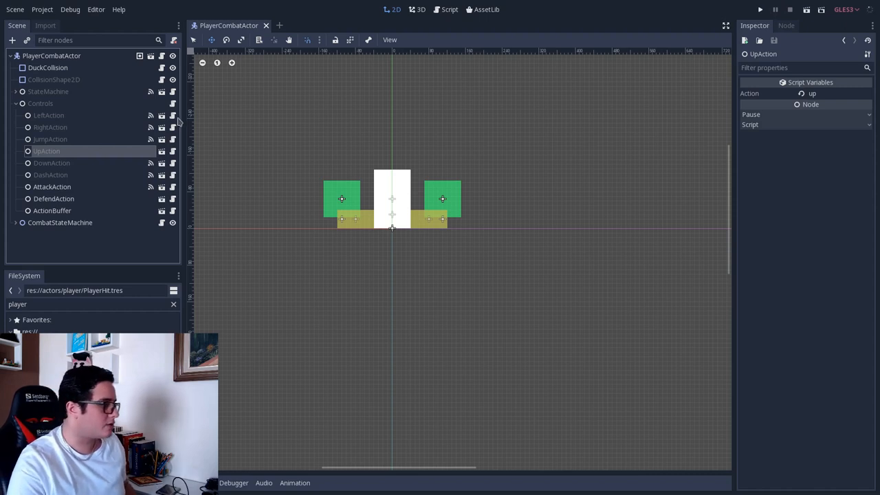
{"action": "left_click", "coordinate": [50, 116]}
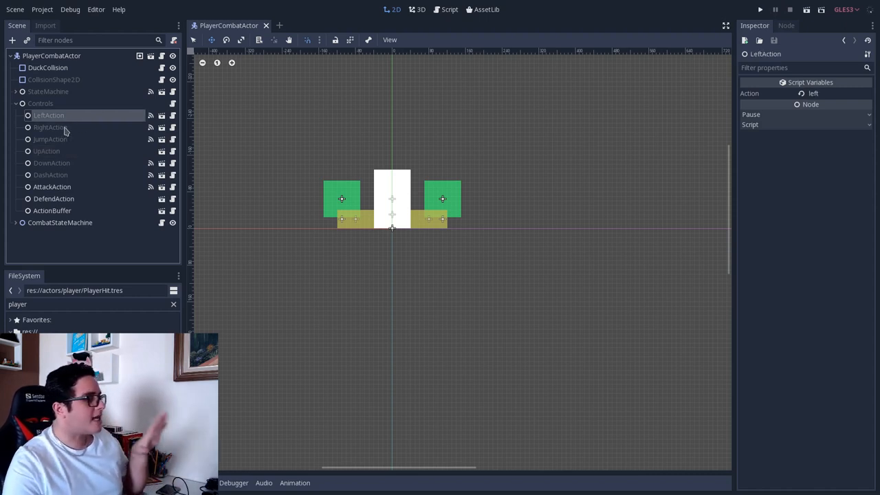
{"action": "left_click", "coordinate": [50, 139]}
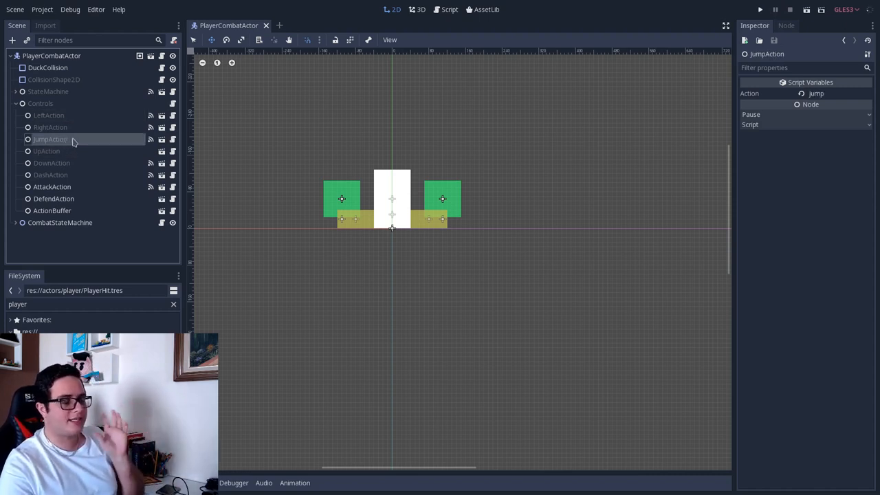
{"action": "mouse_move", "coordinate": [69, 150]}
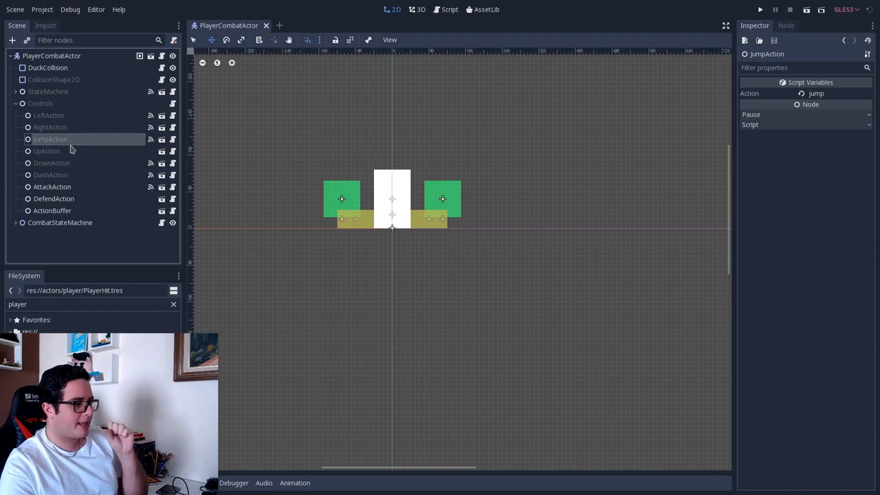
{"action": "mouse_move", "coordinate": [115, 122]}
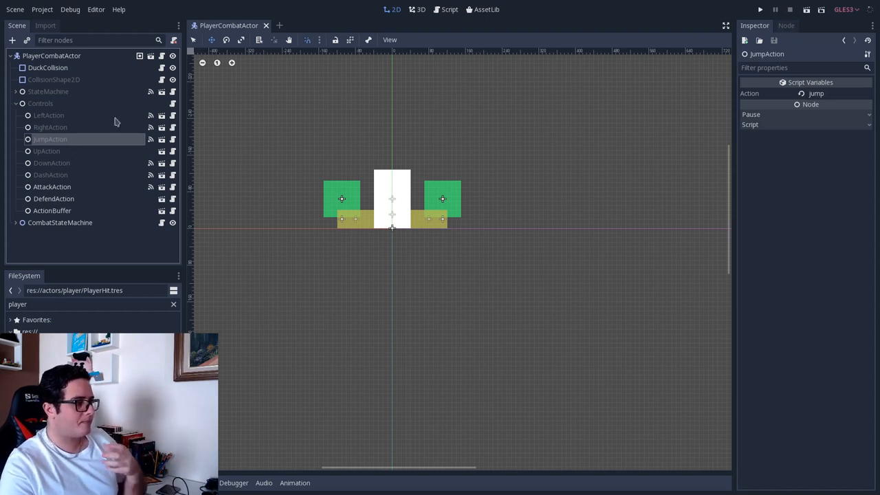
Show PlayerAction.gd from JumpAction and place the cursor on the is_action check at line 18
{"action": "left_click", "coordinate": [449, 8]}
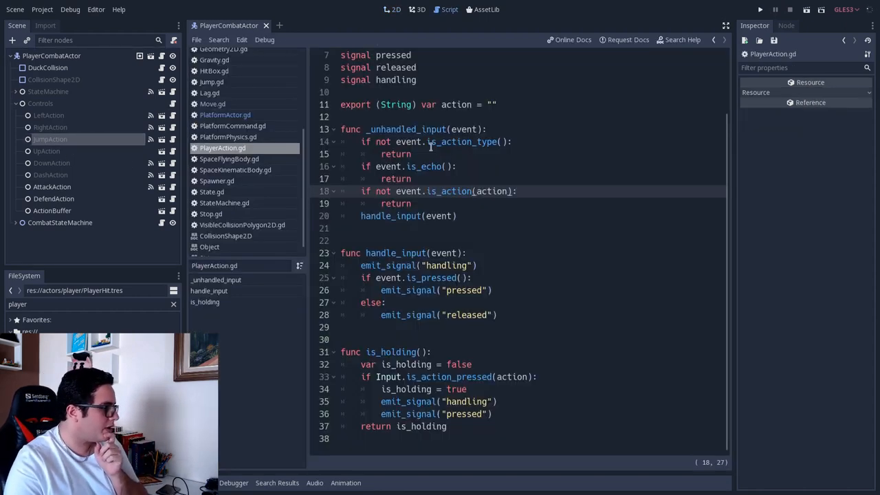
{"action": "left_click", "coordinate": [400, 129]}
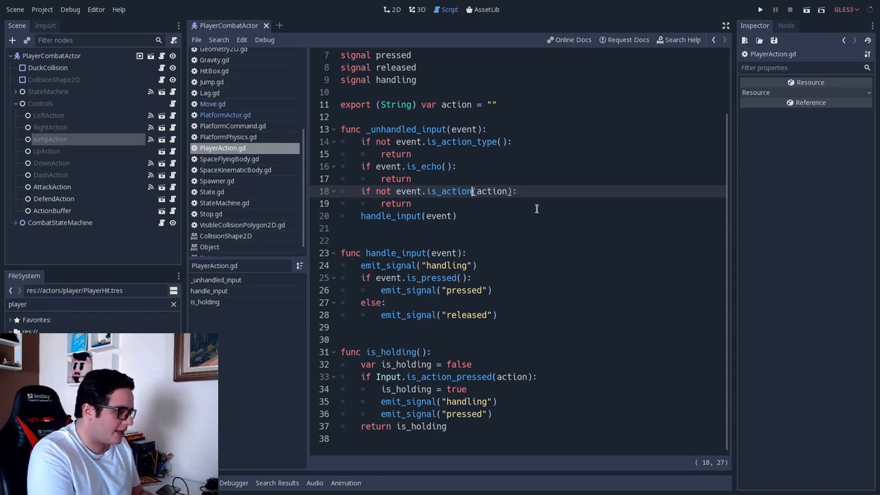
{"action": "type", "text": "_pressed"}
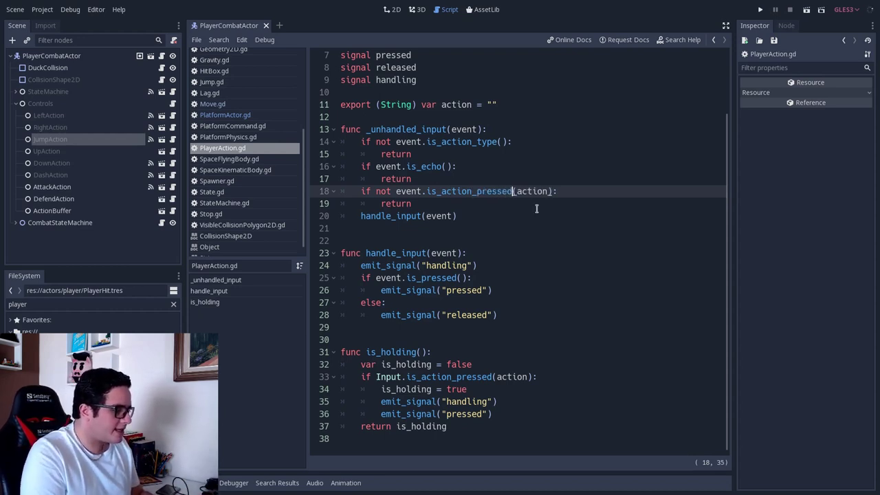
{"action": "type", "text": "\"jump\""}
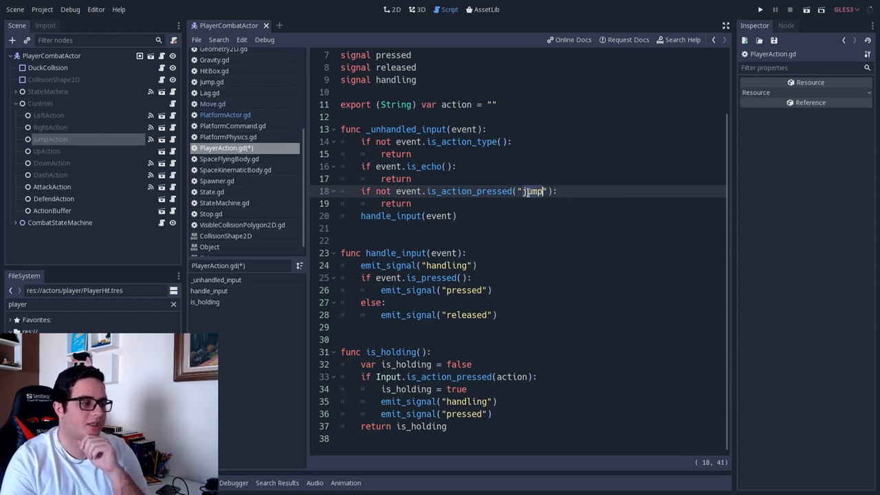
{"action": "mouse_move", "coordinate": [545, 261]}
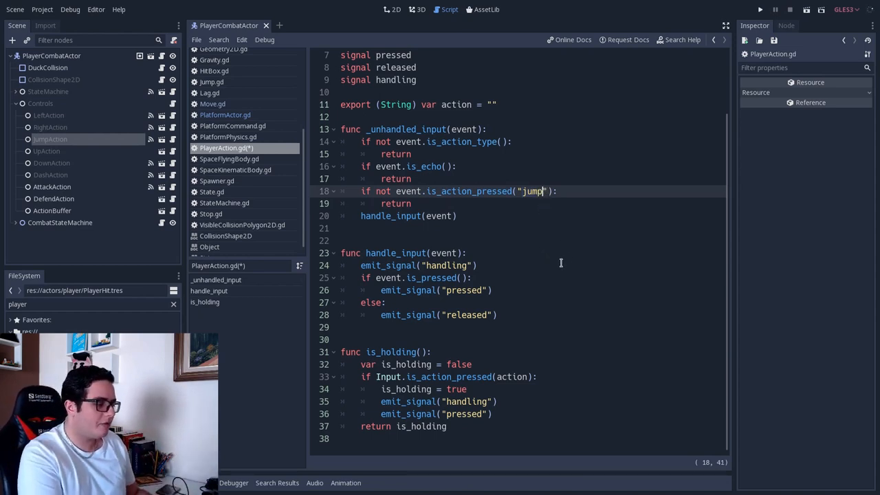
{"action": "type", "text": "_2"}
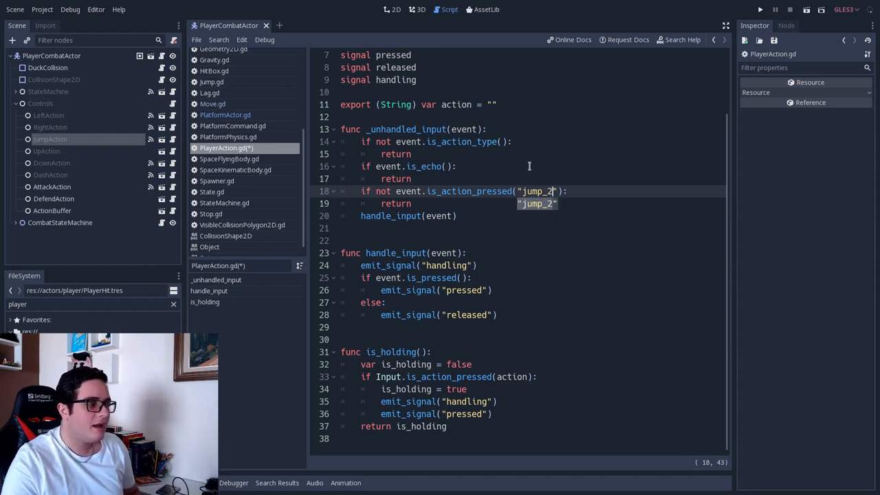
{"action": "mouse_move", "coordinate": [577, 170]}
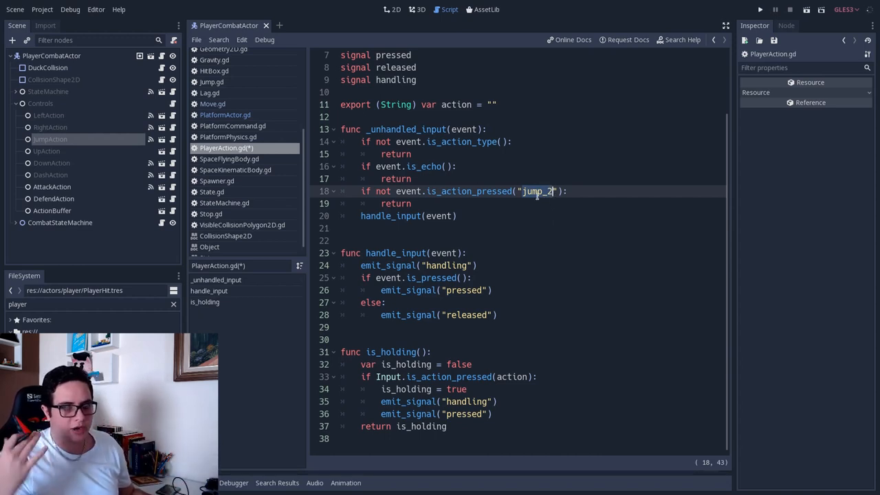
{"action": "type", "text": "action"}
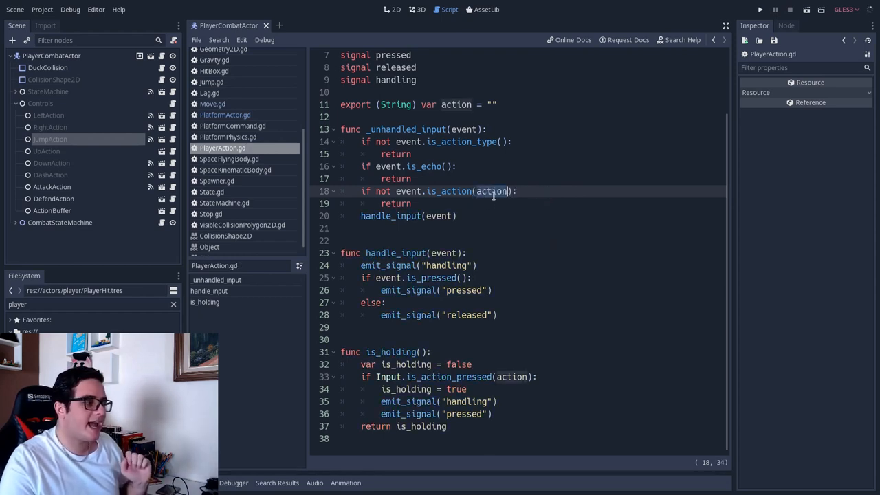
{"action": "mouse_move", "coordinate": [523, 186]}
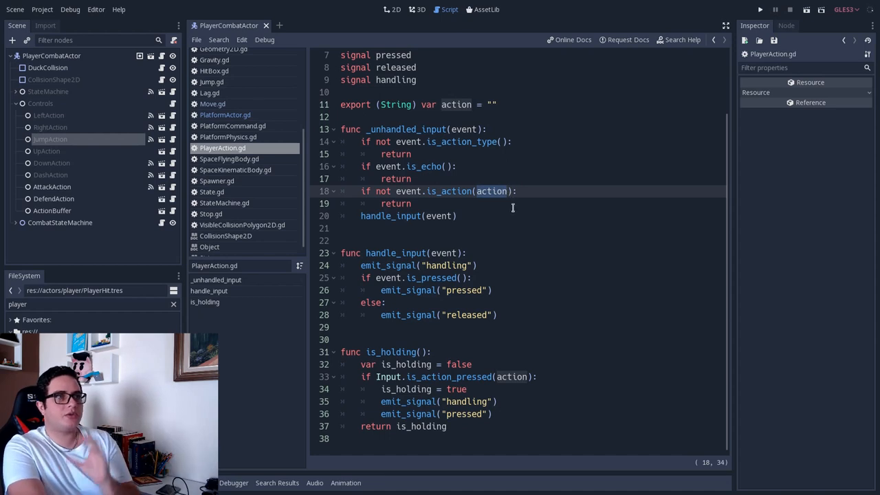
{"action": "mouse_move", "coordinate": [490, 223]}
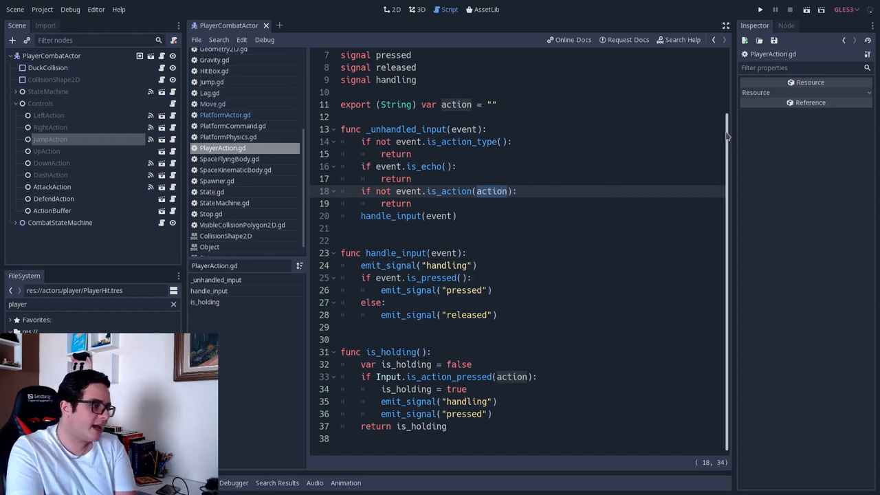
{"action": "left_click", "coordinate": [408, 216]}
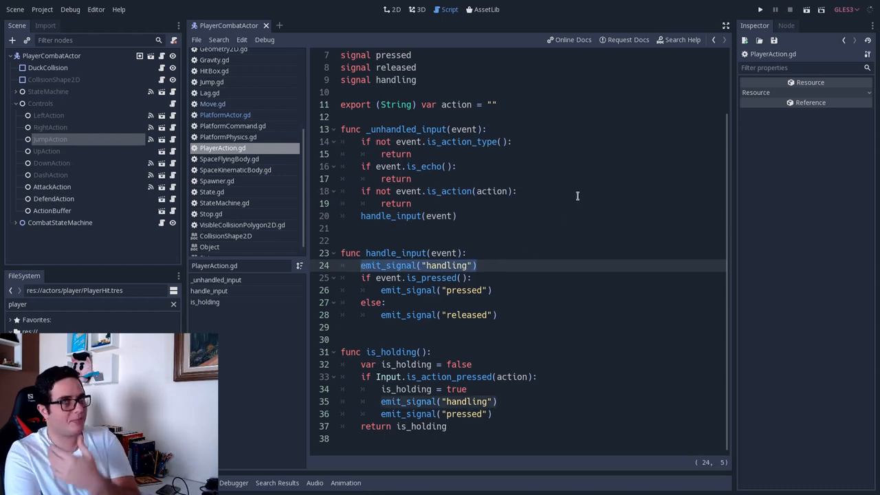
{"action": "mouse_move", "coordinate": [504, 289]}
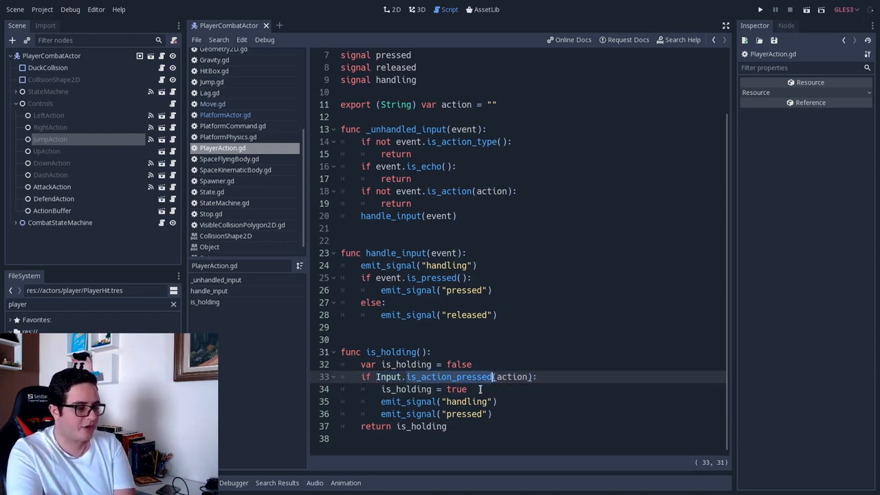
{"action": "left_click", "coordinate": [493, 413]}
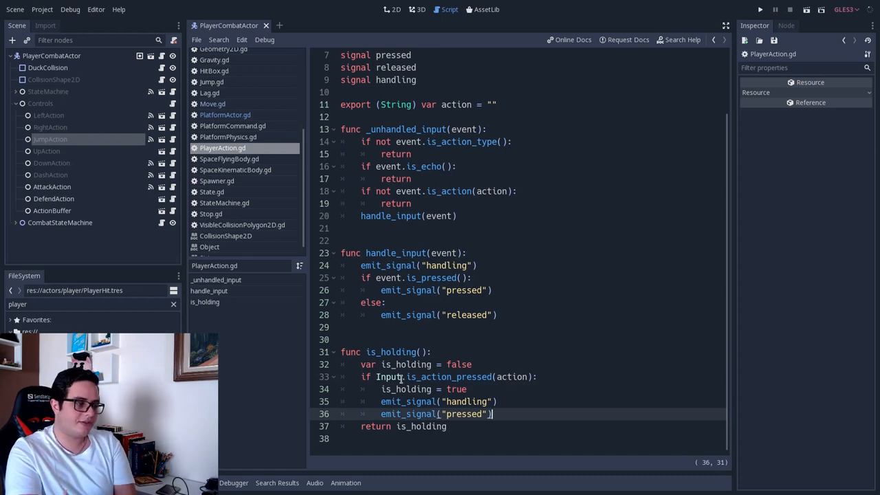
{"action": "scroll", "scroll_direction": "up", "scroll_amount": 3}
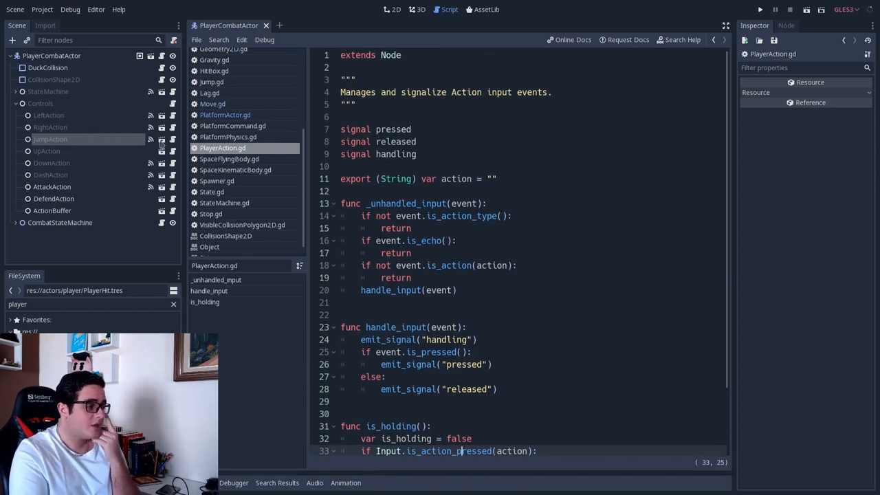
Leave the PlayerAction script unedited and return to the PlayerCombatActor 2D scene view
{"action": "double_click", "coordinate": [456, 179]}
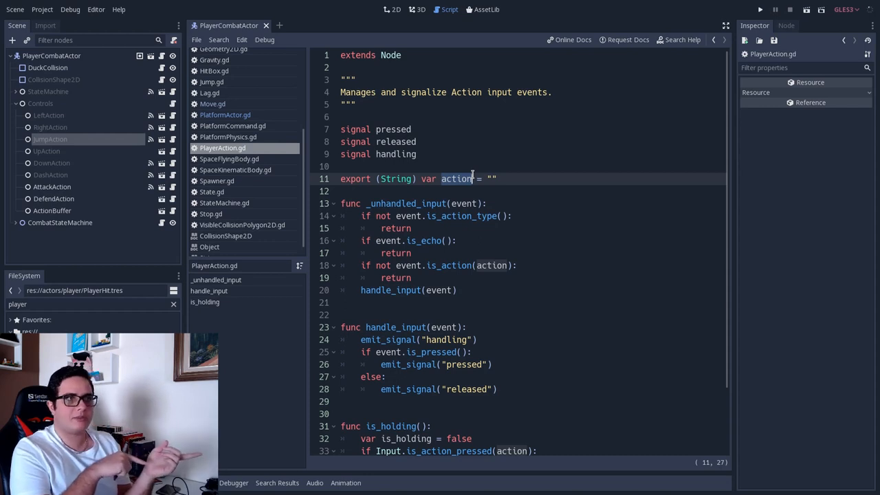
{"action": "left_click", "coordinate": [396, 9]}
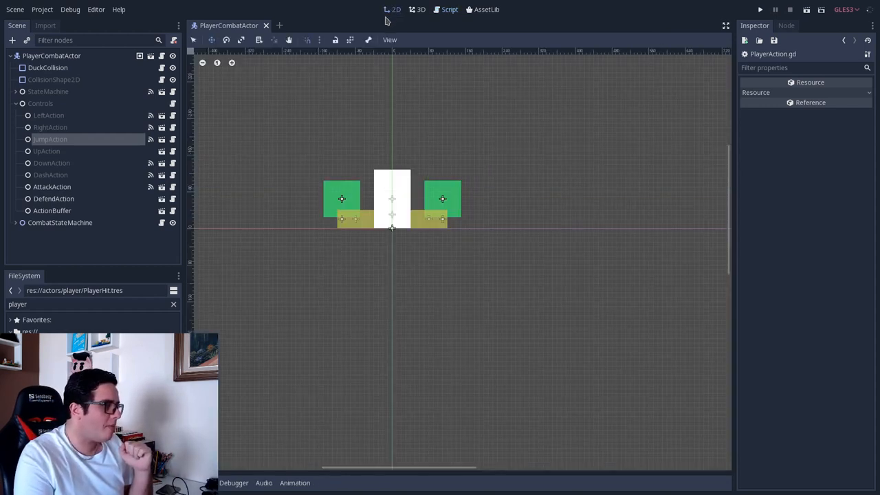
Check that LeftAction and RightAction use the plain left and right actions
{"action": "left_click", "coordinate": [48, 116]}
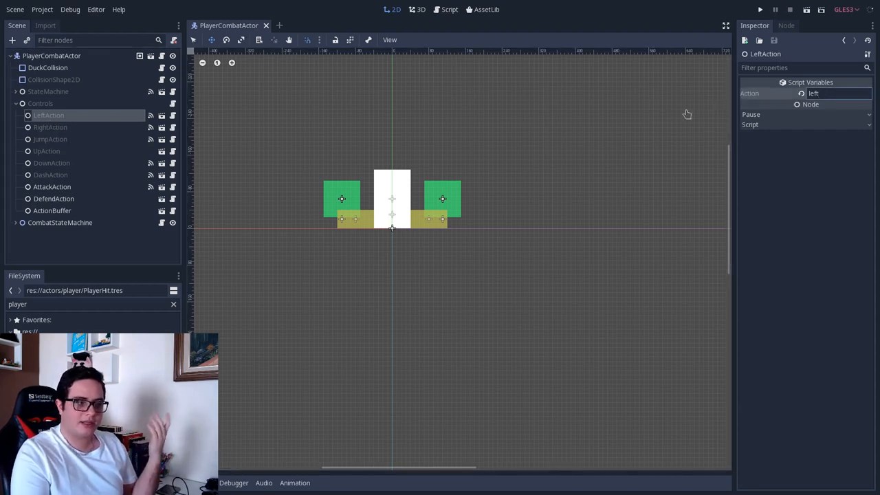
{"action": "left_click", "coordinate": [50, 126]}
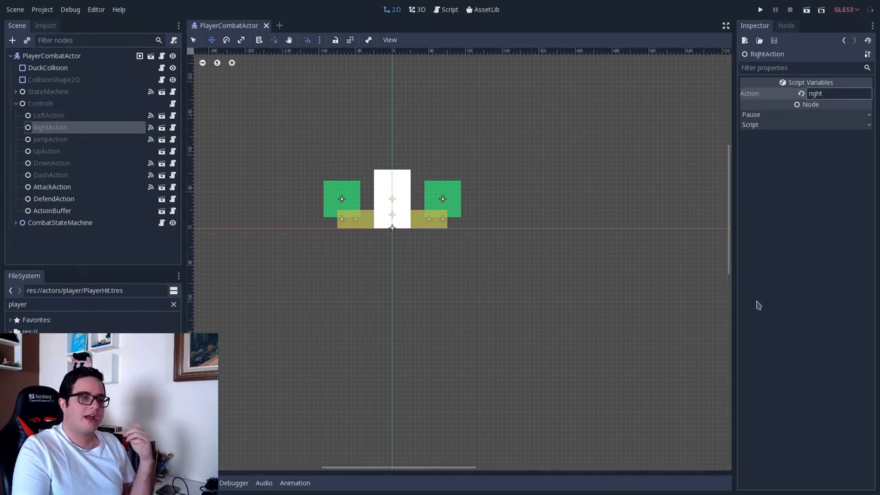
{"action": "mouse_move", "coordinate": [578, 221]}
{"action": "type", "text": "combat"}
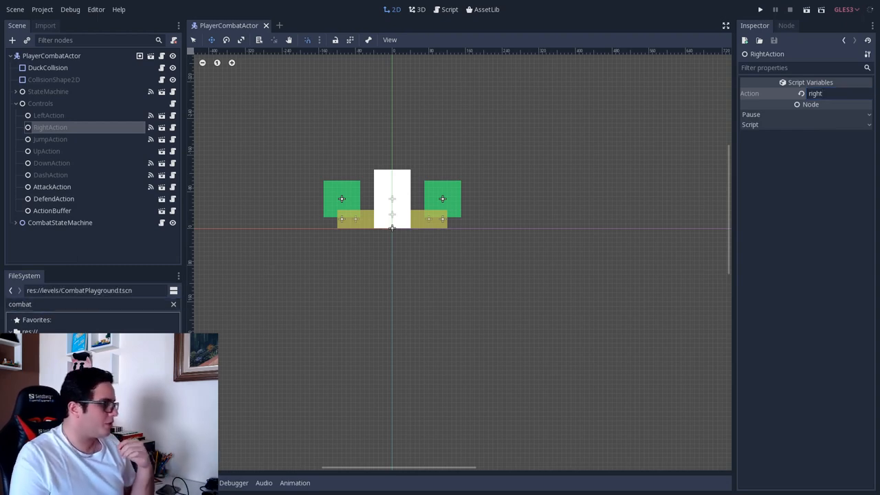
Load CombatPlayground.tscn and expand PlayerCombatActor2's Controls children
{"action": "left_click", "coordinate": [314, 24]}
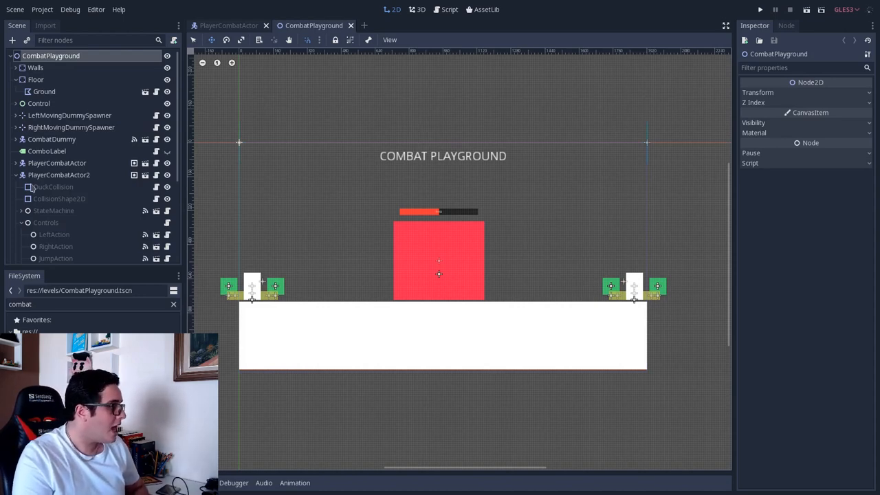
{"action": "left_click", "coordinate": [57, 175]}
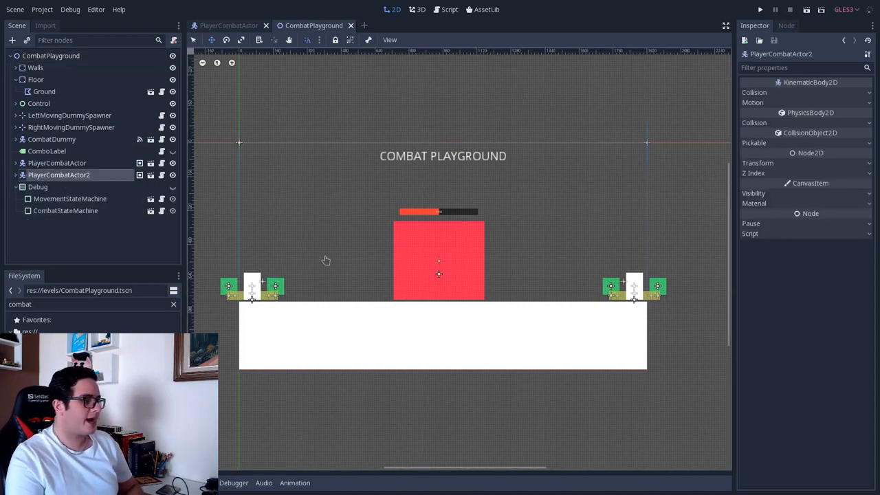
{"action": "left_click", "coordinate": [58, 162]}
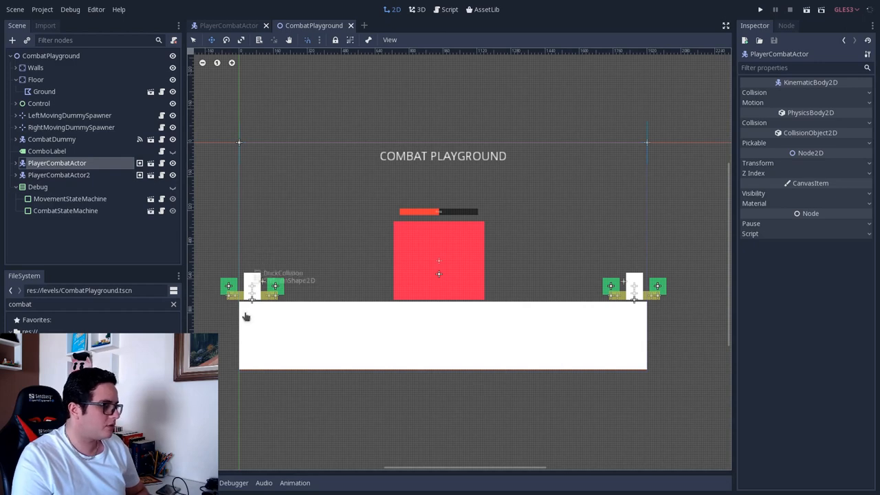
{"action": "mouse_move", "coordinate": [184, 217]}
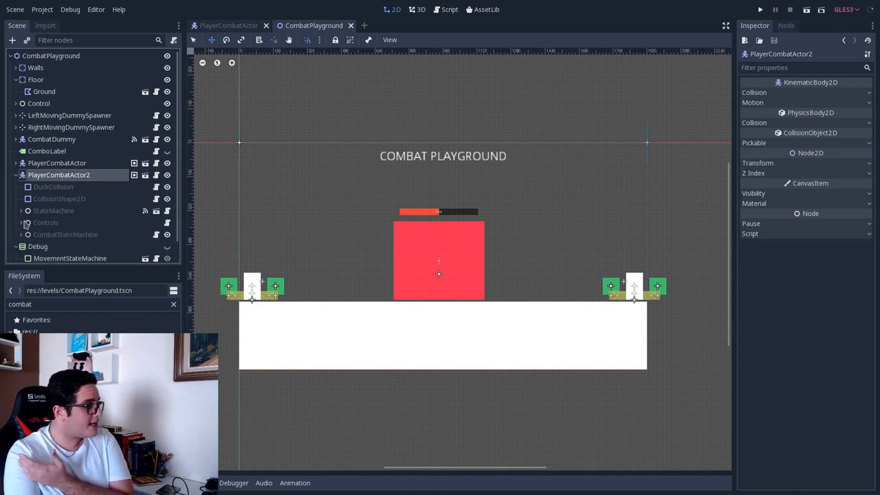
{"action": "left_click", "coordinate": [22, 223]}
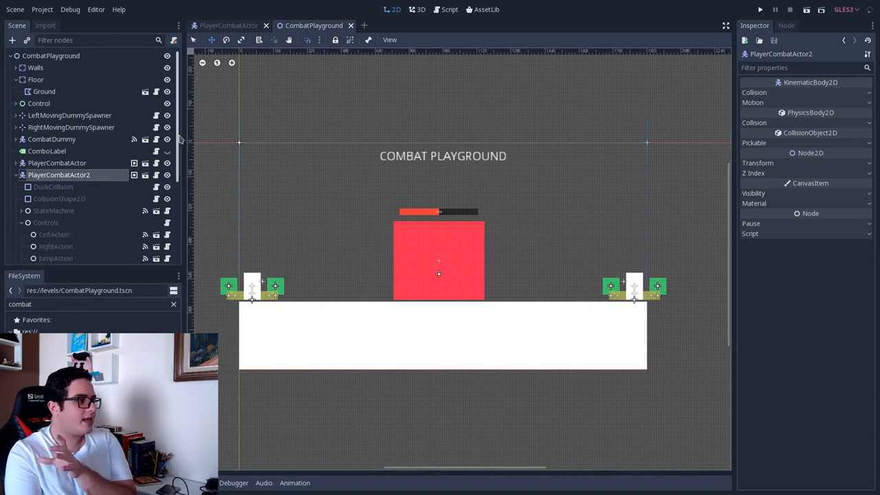
Confirm player two's LeftAction reads left_2, then bring up the Controls.gd script
{"action": "left_click", "coordinate": [54, 138]}
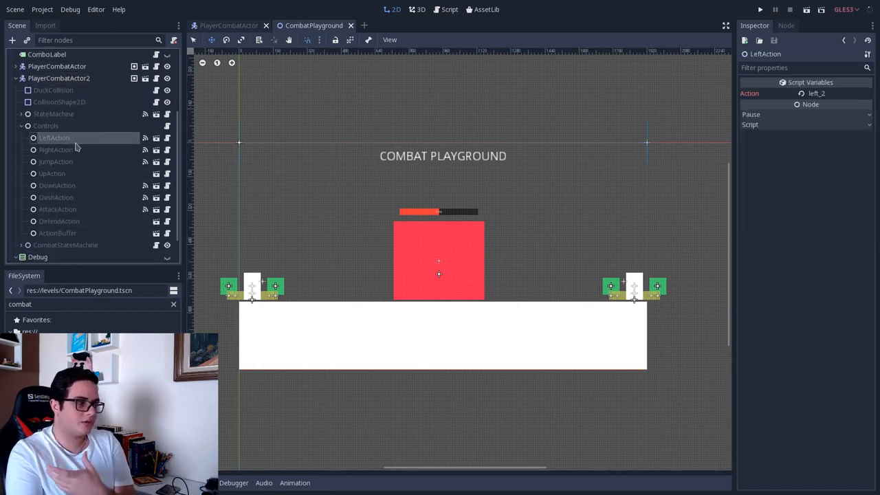
{"action": "mouse_move", "coordinate": [107, 138]}
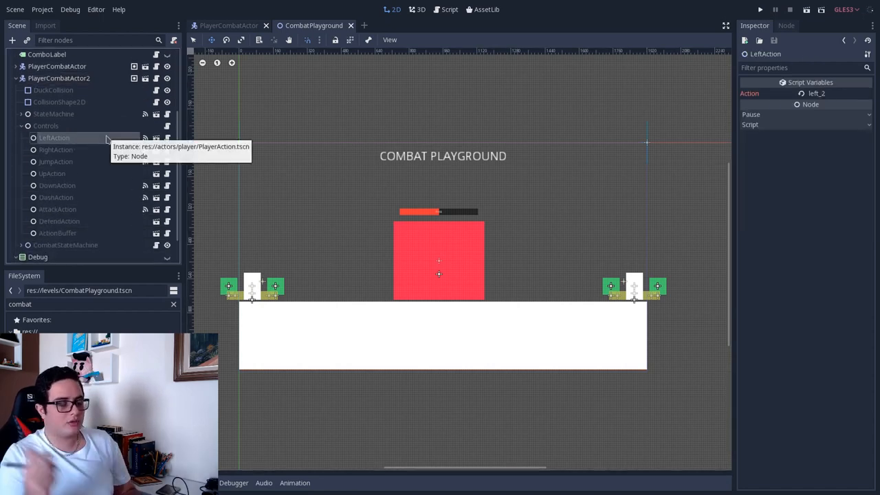
{"action": "mouse_move", "coordinate": [130, 209]}
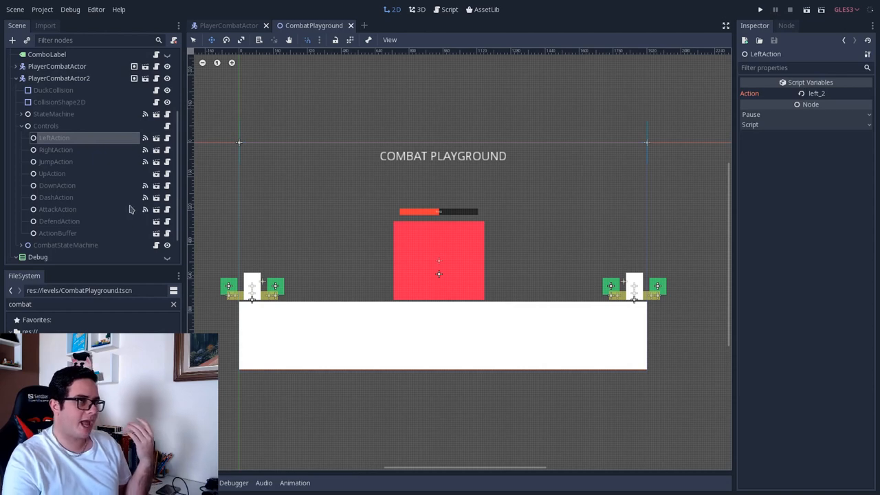
{"action": "left_click", "coordinate": [54, 112]}
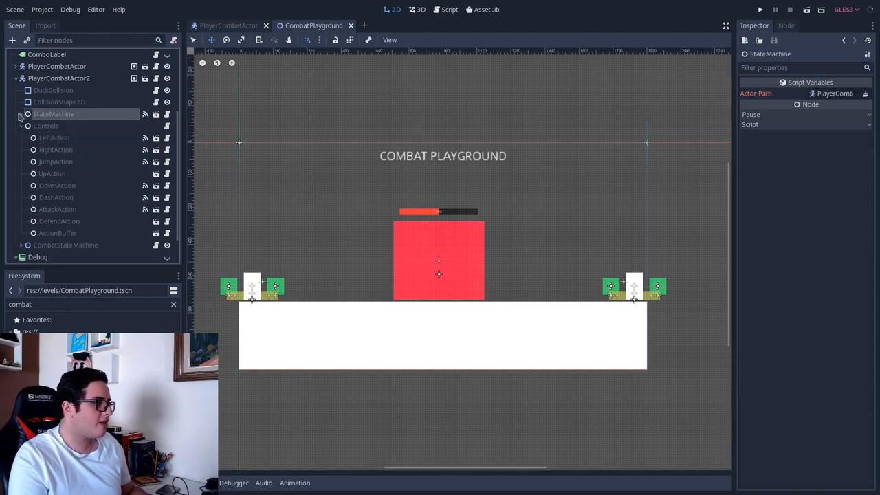
{"action": "left_click", "coordinate": [53, 138]}
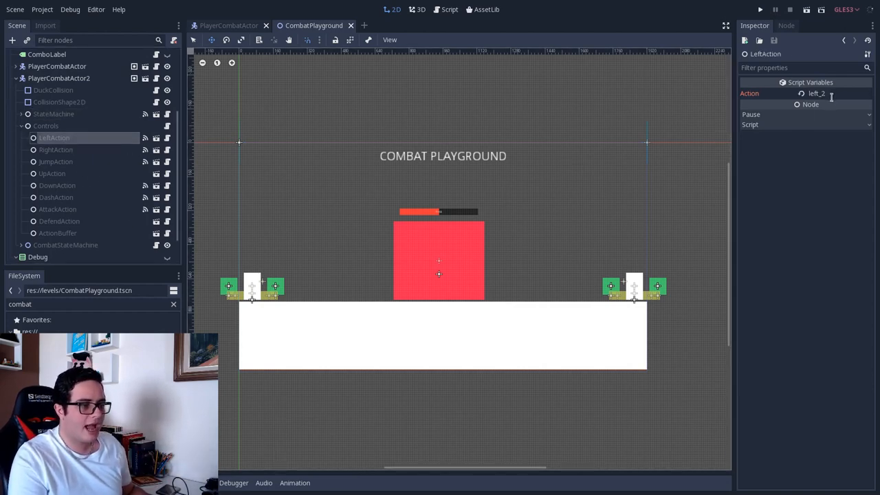
{"action": "left_click", "coordinate": [449, 8]}
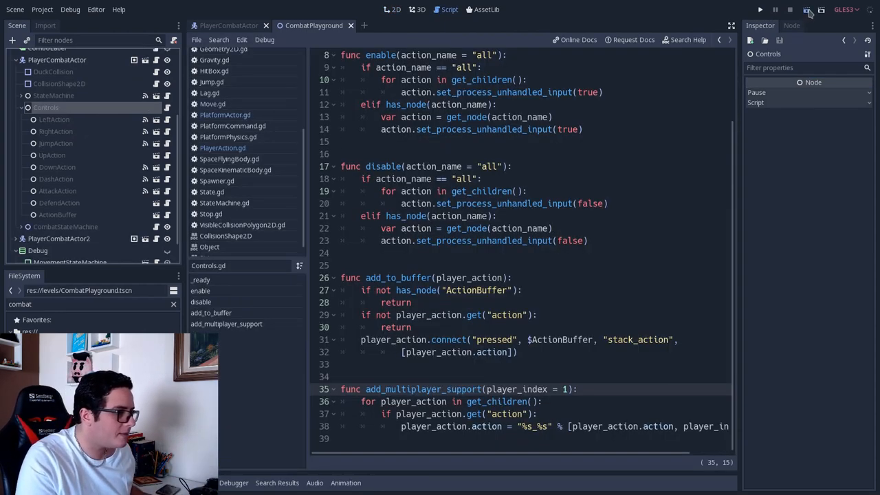
{"action": "left_click", "coordinate": [759, 8]}
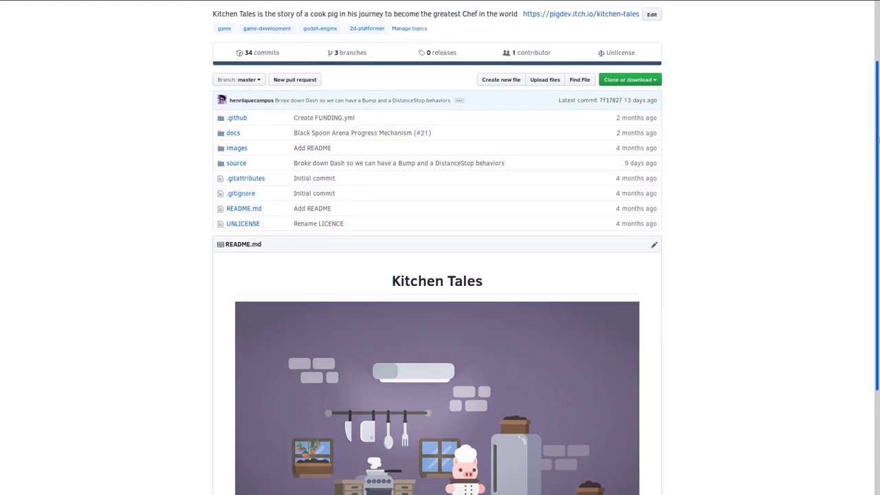
Star the kitchen-tales repository, visit its pigdev.itch.io page and follow Pigdev
{"action": "scroll", "scroll_direction": "up", "scroll_amount": 3}
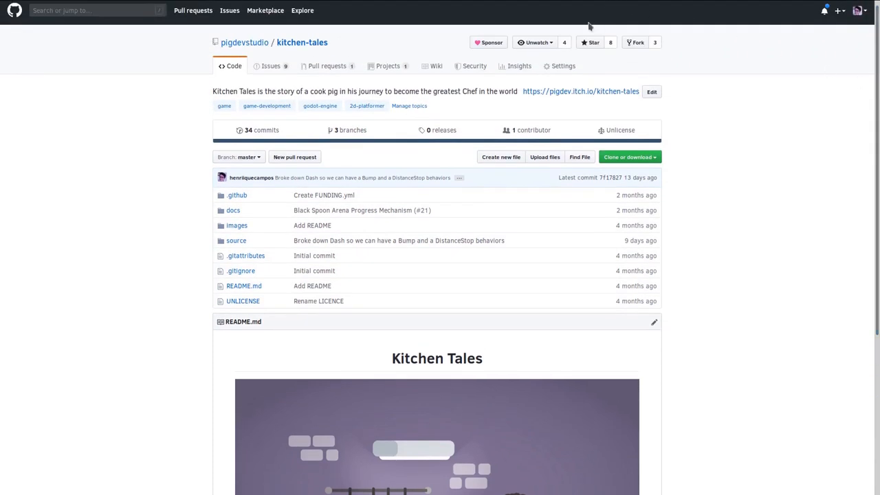
{"action": "left_click", "coordinate": [590, 41]}
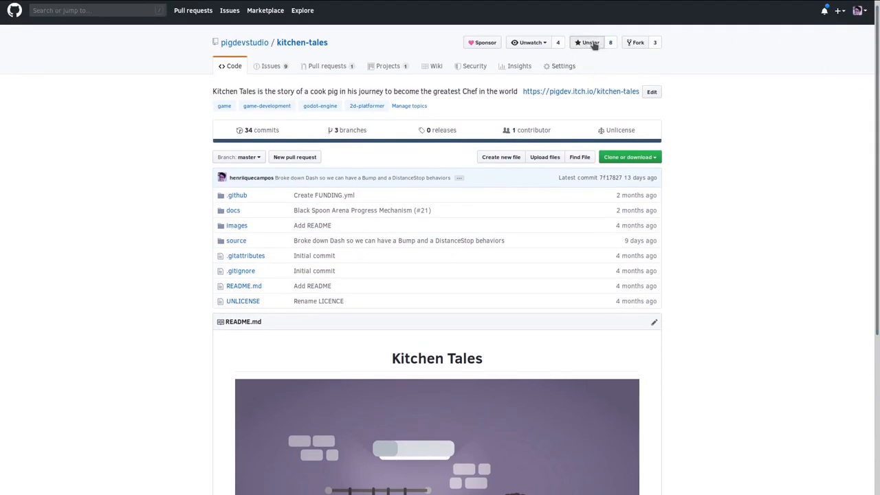
{"action": "left_click", "coordinate": [581, 91]}
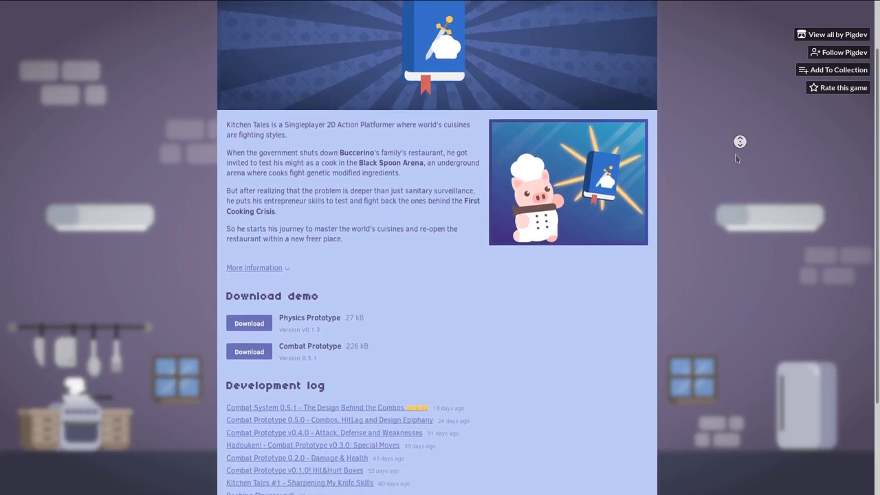
{"action": "scroll", "scroll_direction": "down", "scroll_amount": 3}
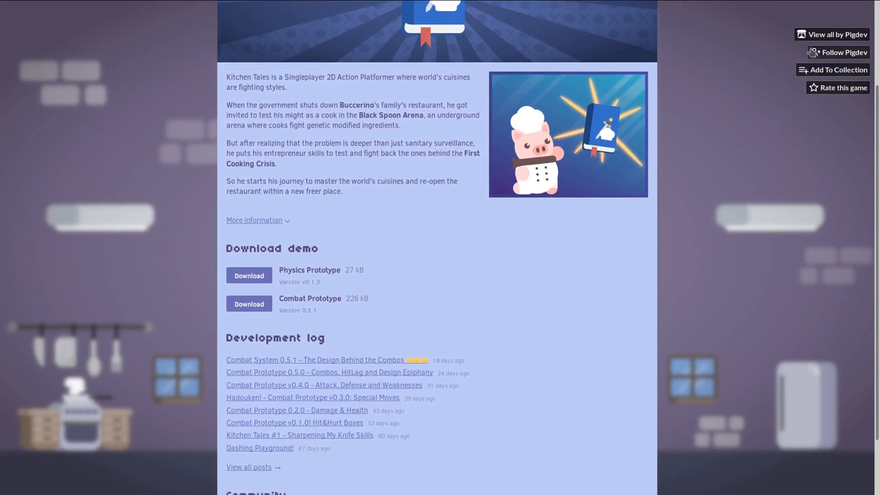
{"action": "left_click", "coordinate": [838, 52]}
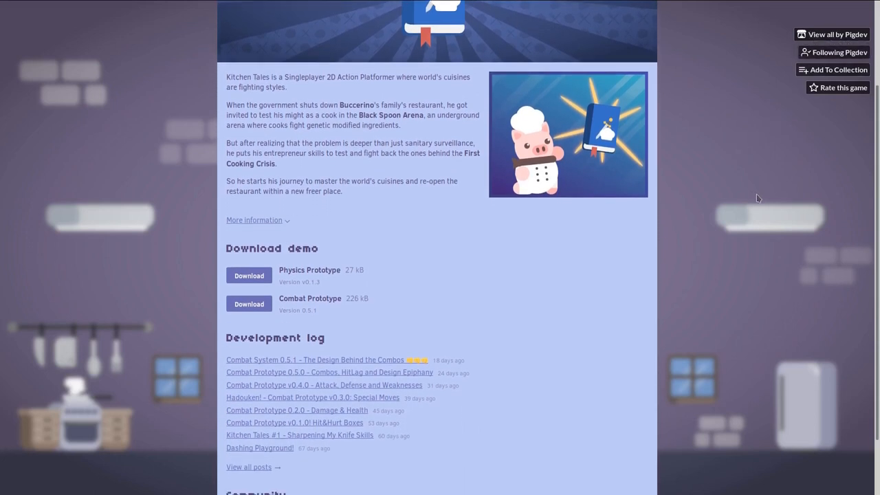